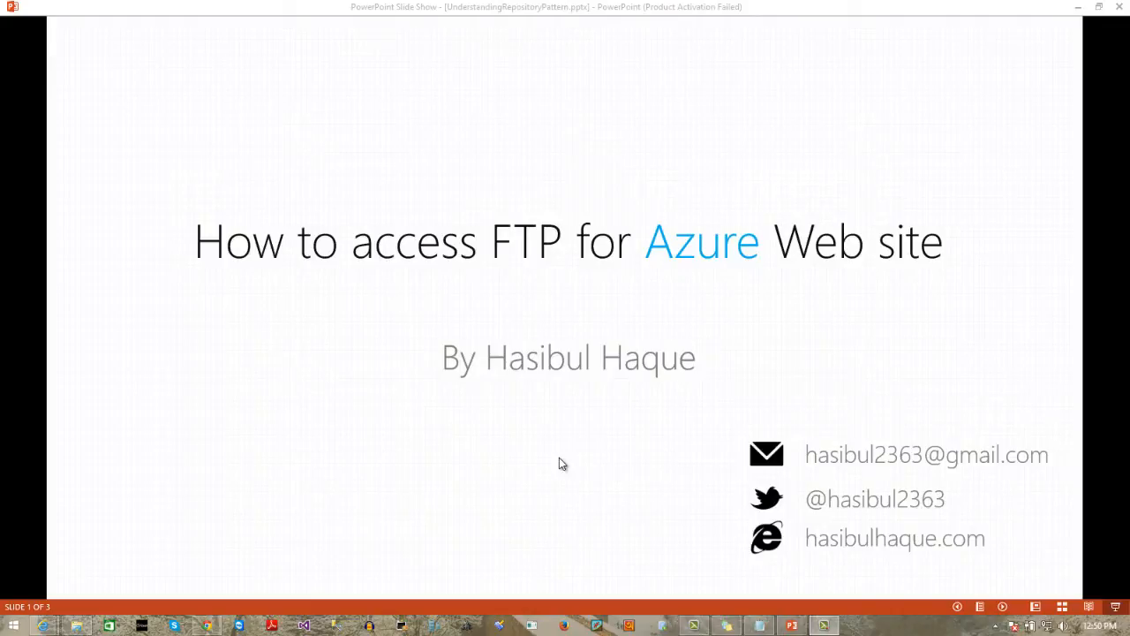
# Step: Advance past the FTP-for-Azure title slide toward the portal view of the ftpdemo site
pyautogui.press('Right')
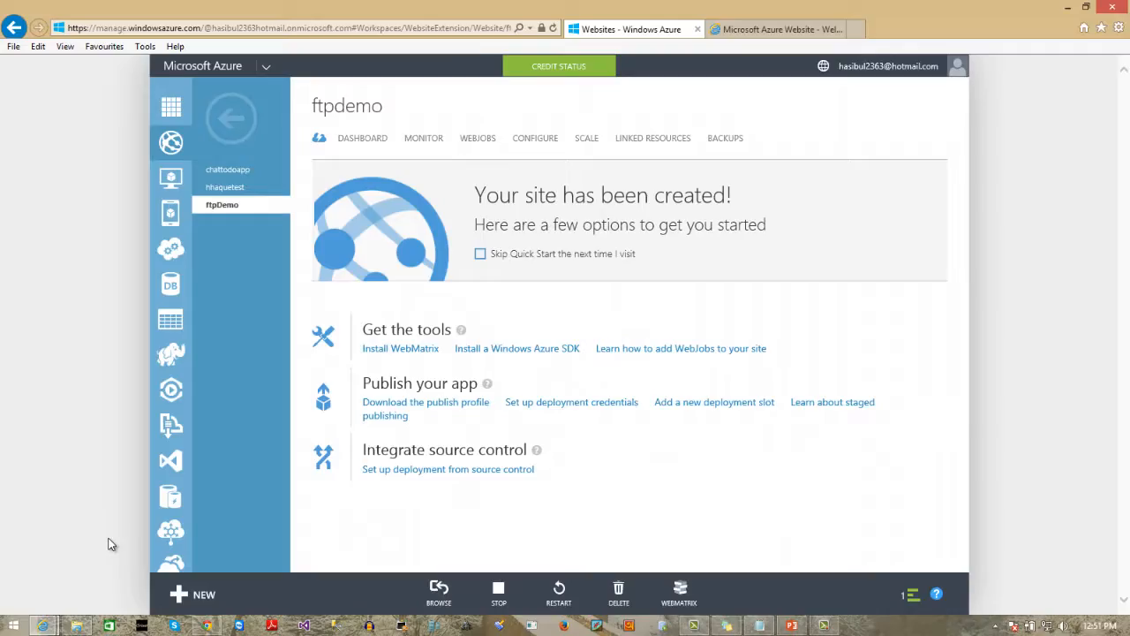
pyautogui.moveTo(286, 230)
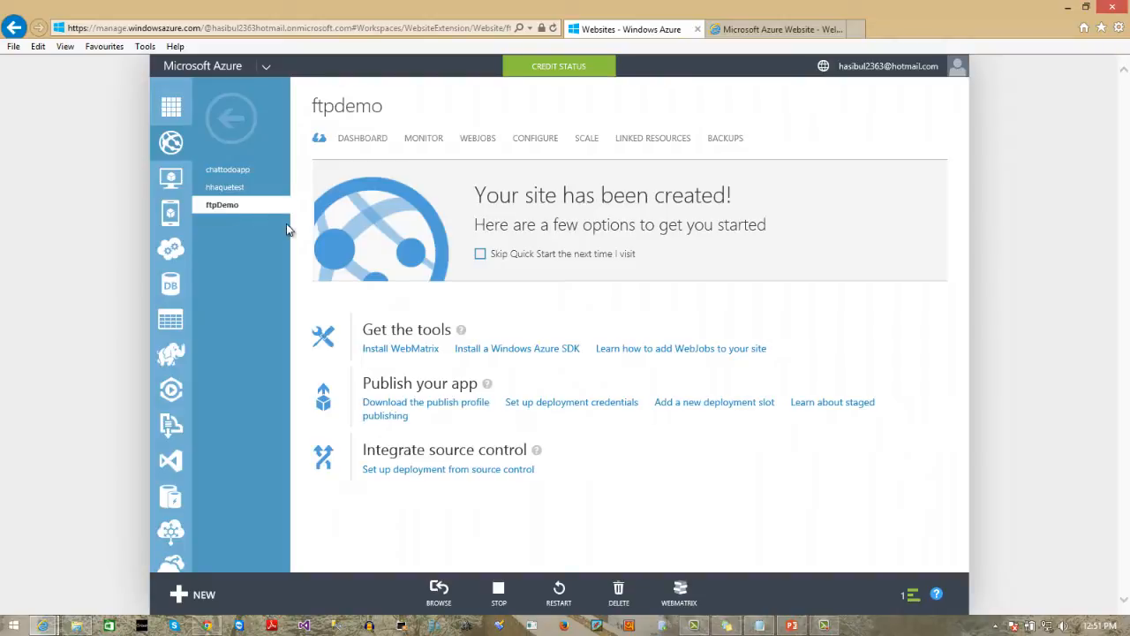
pyautogui.moveTo(314, 250)
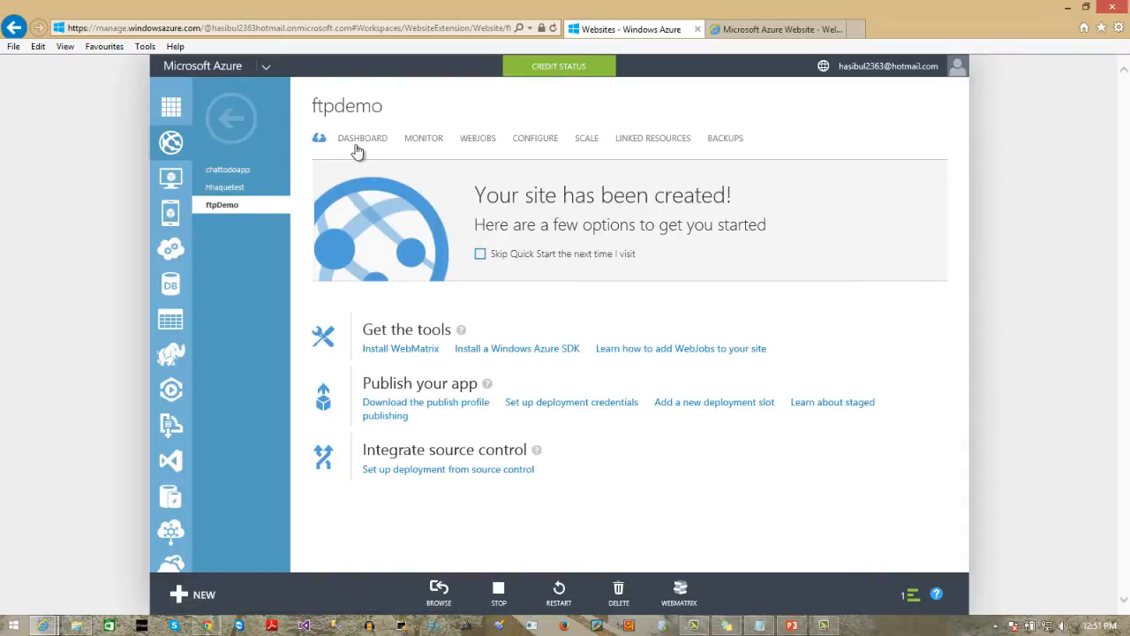
# Step: View the ftpdemo dashboard, check the placeholder page, and download the publish profile
pyautogui.click(362, 138)
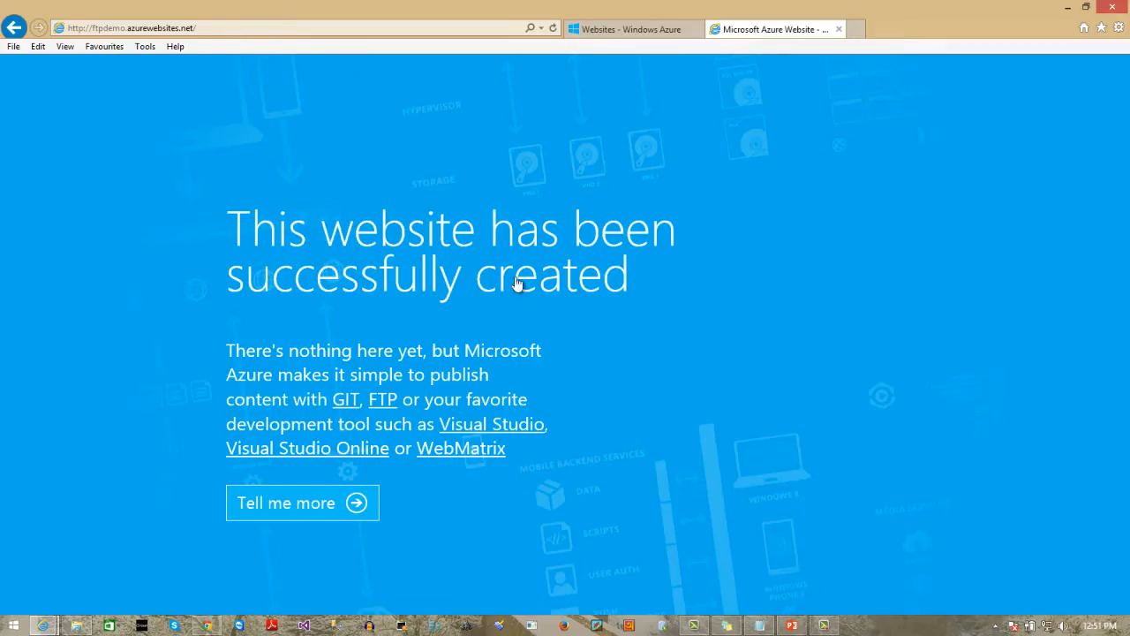
pyautogui.moveTo(385, 361)
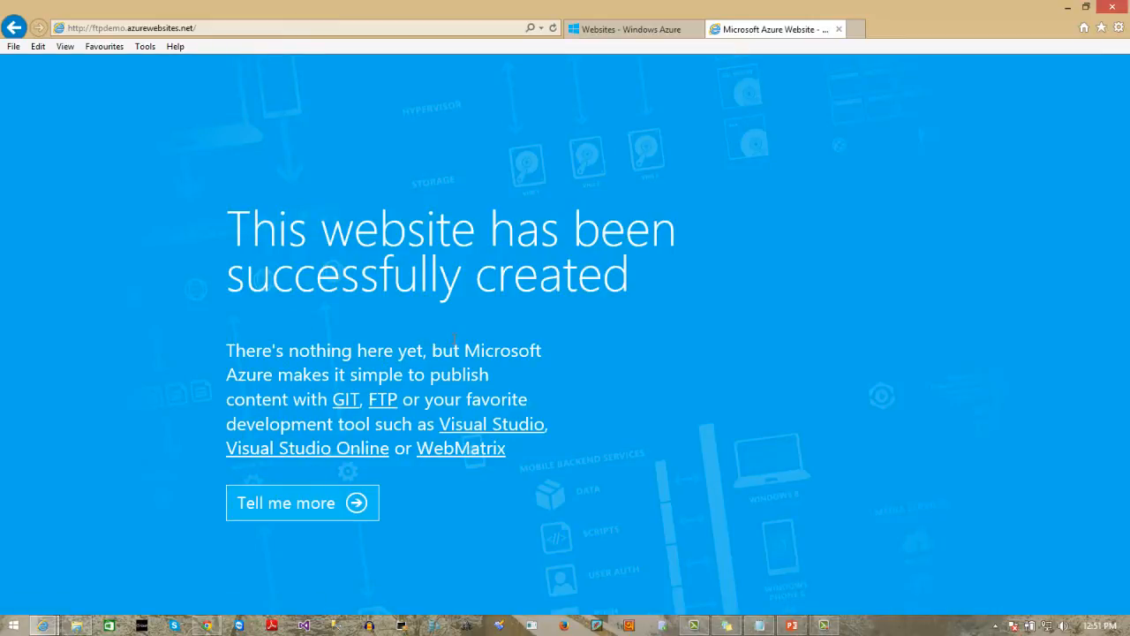
pyautogui.click(633, 28)
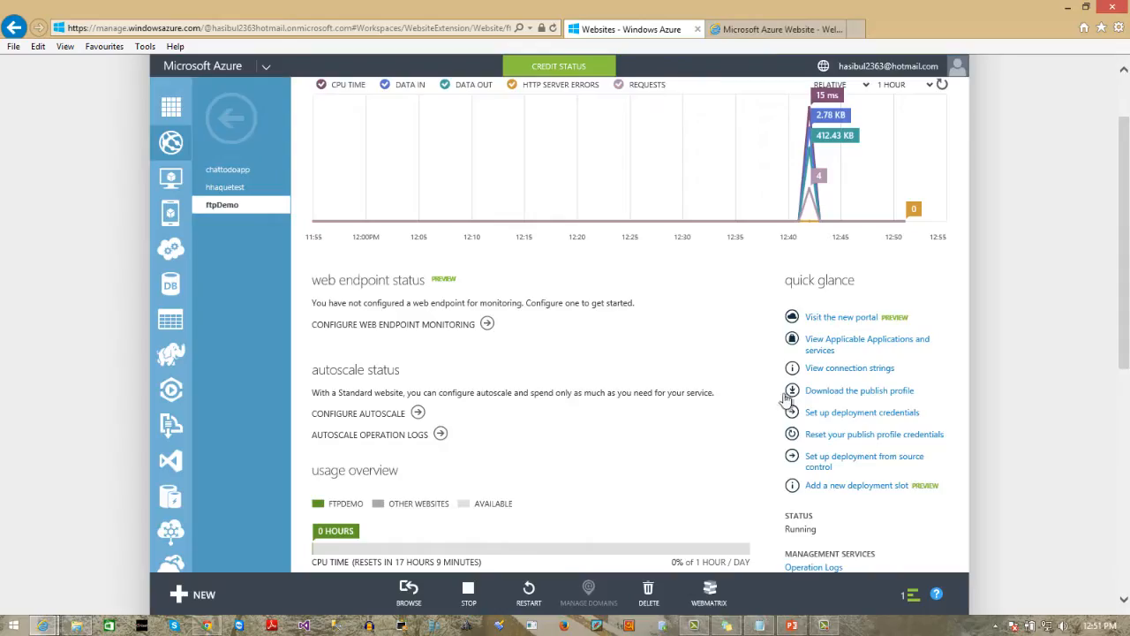
pyautogui.click(858, 390)
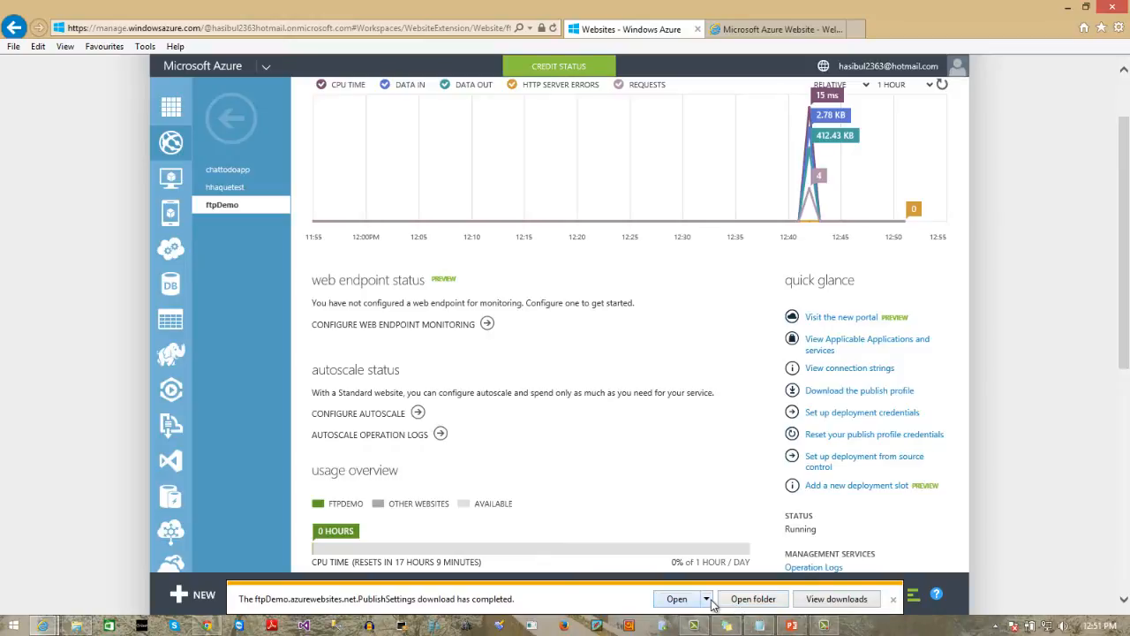
# Step: Open the downloaded PublishSettings file in Notepad++ with XML syntax colouring
pyautogui.click(753, 598)
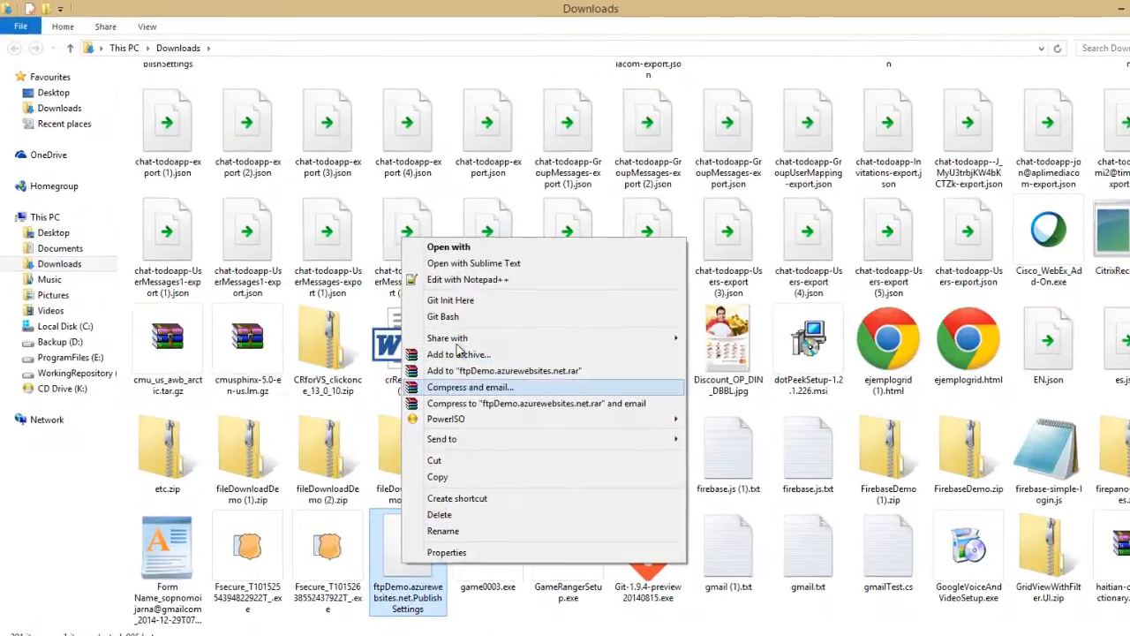
pyautogui.click(468, 279)
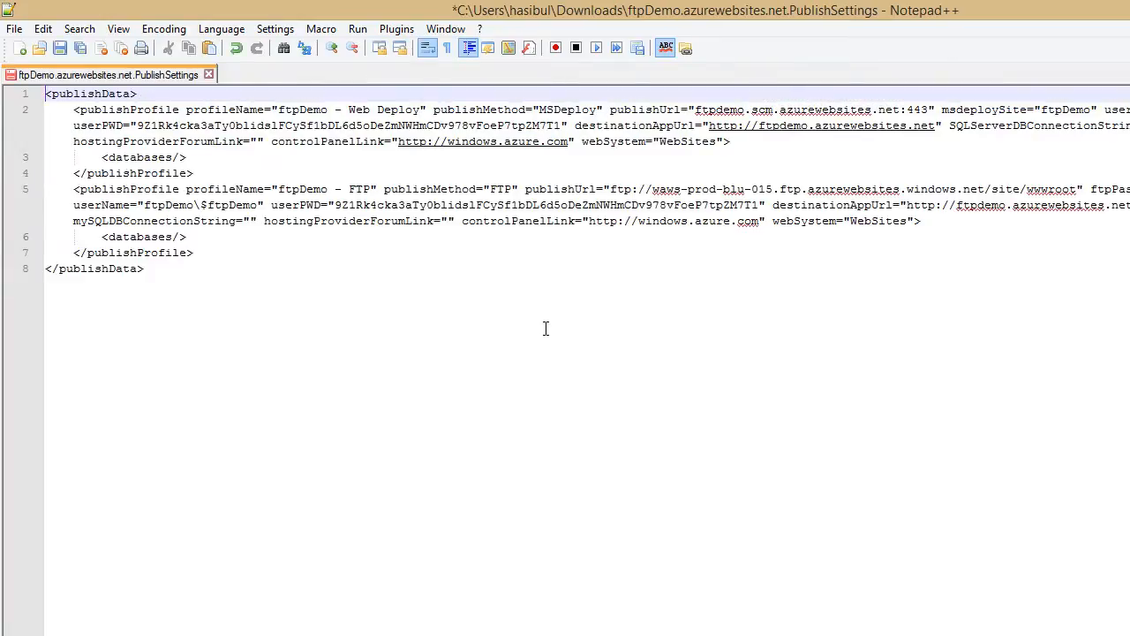
pyautogui.click(220, 28)
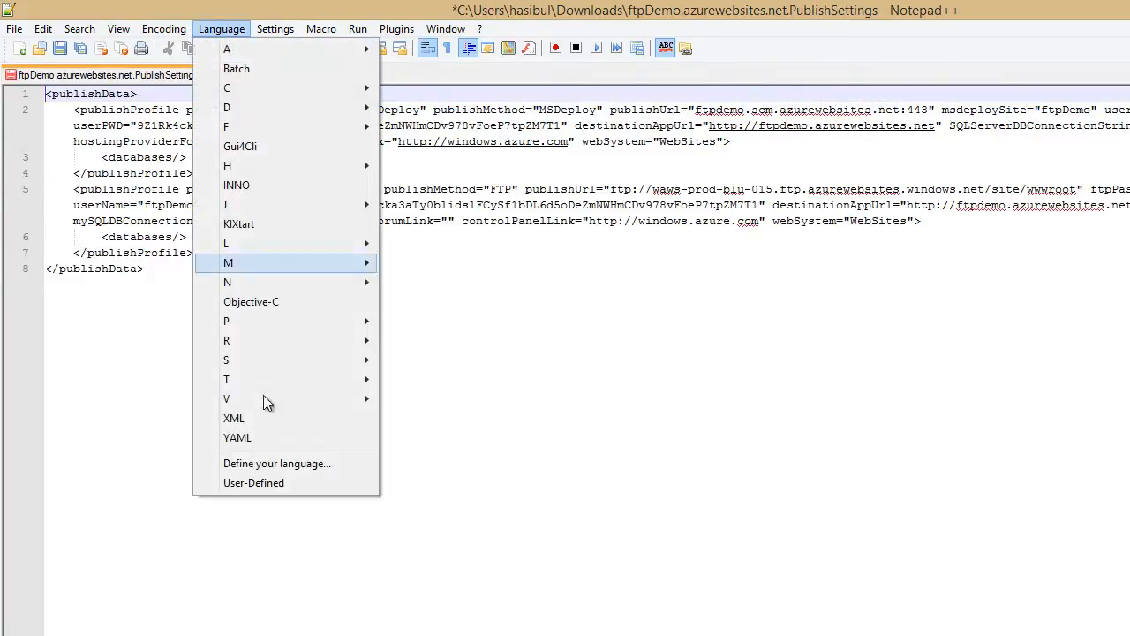
pyautogui.click(399, 403)
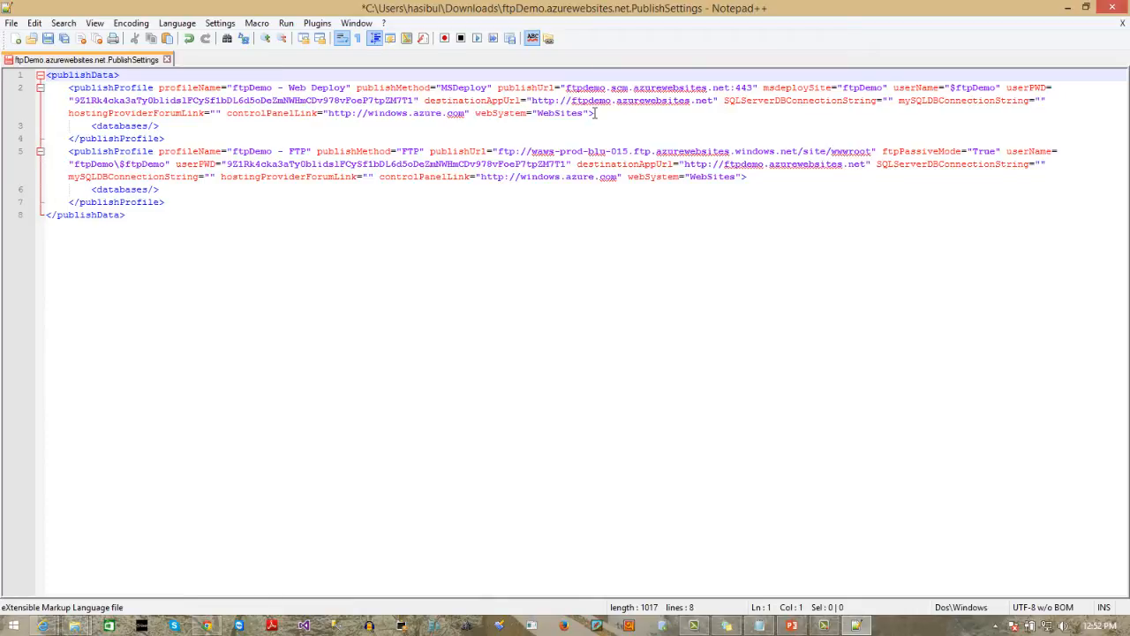
# Step: Switch back from Notepad++ to the Azure dashboard window
pyautogui.click(208, 625)
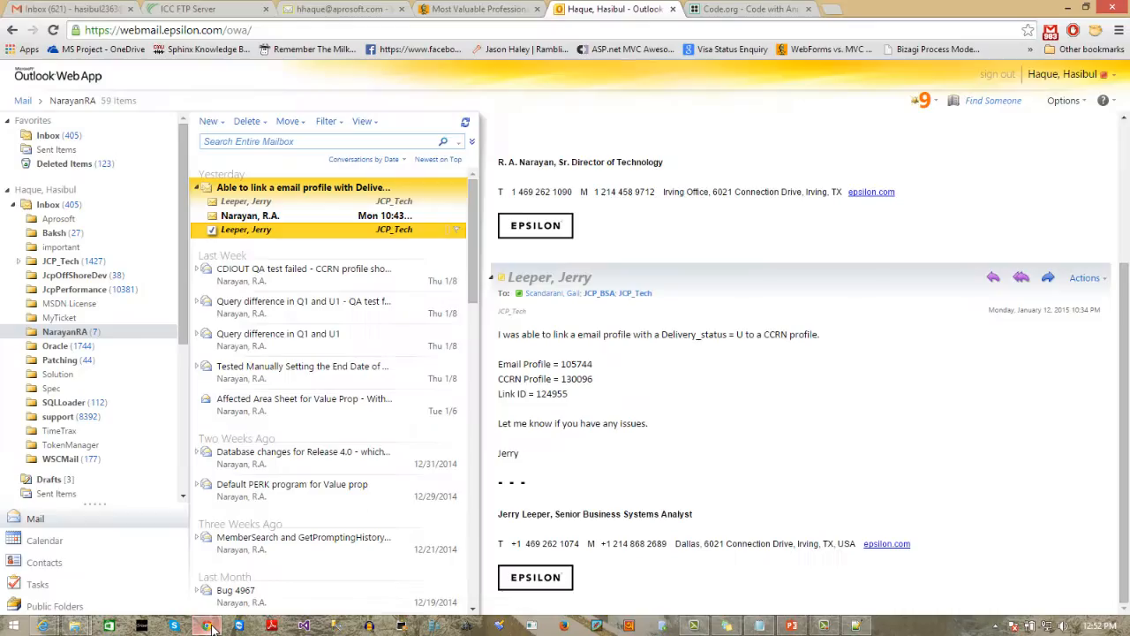
pyautogui.click(44, 625)
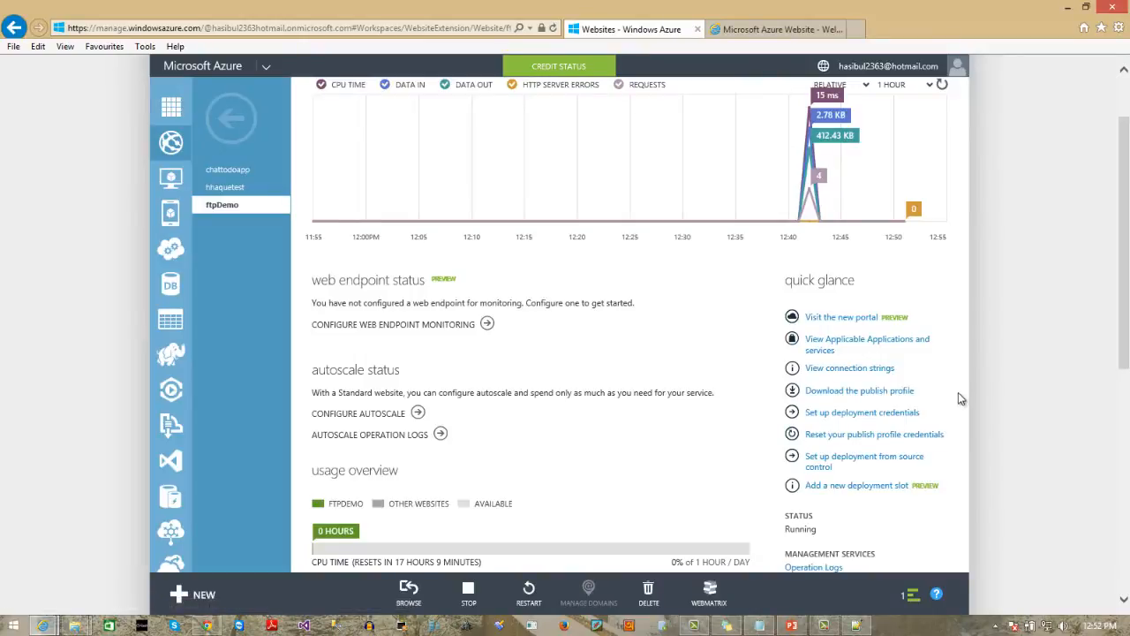
# Step: Browse File Explorer to ftp://waws-prod-blu-015.ftp.azurewebsites.windows.net from the publish profile
pyautogui.scroll(-3)
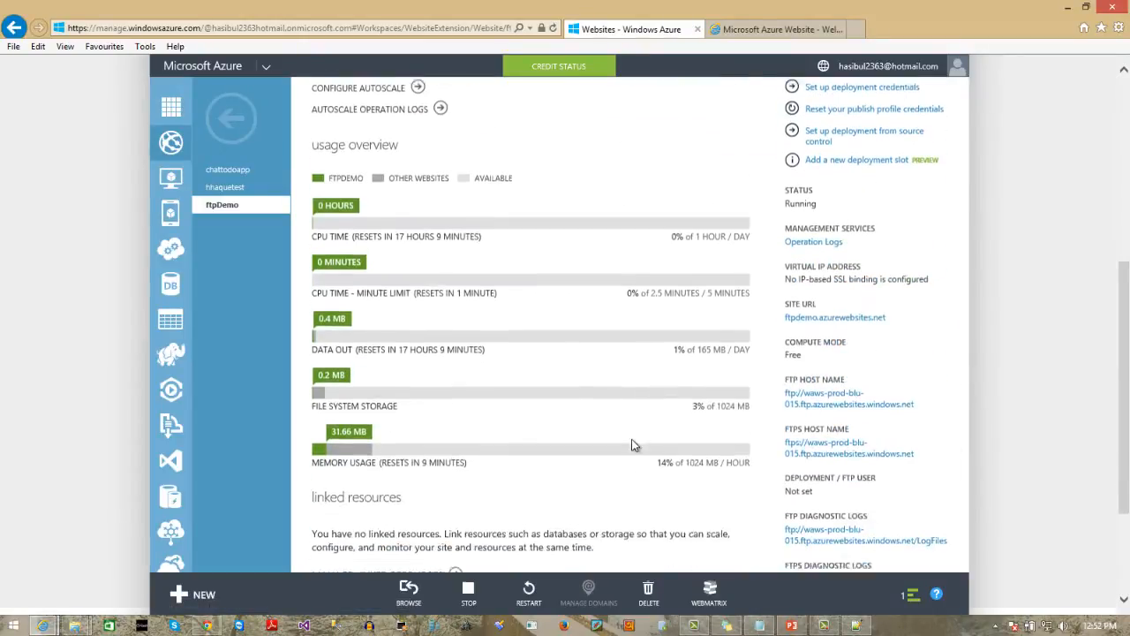
pyautogui.scroll(-3)
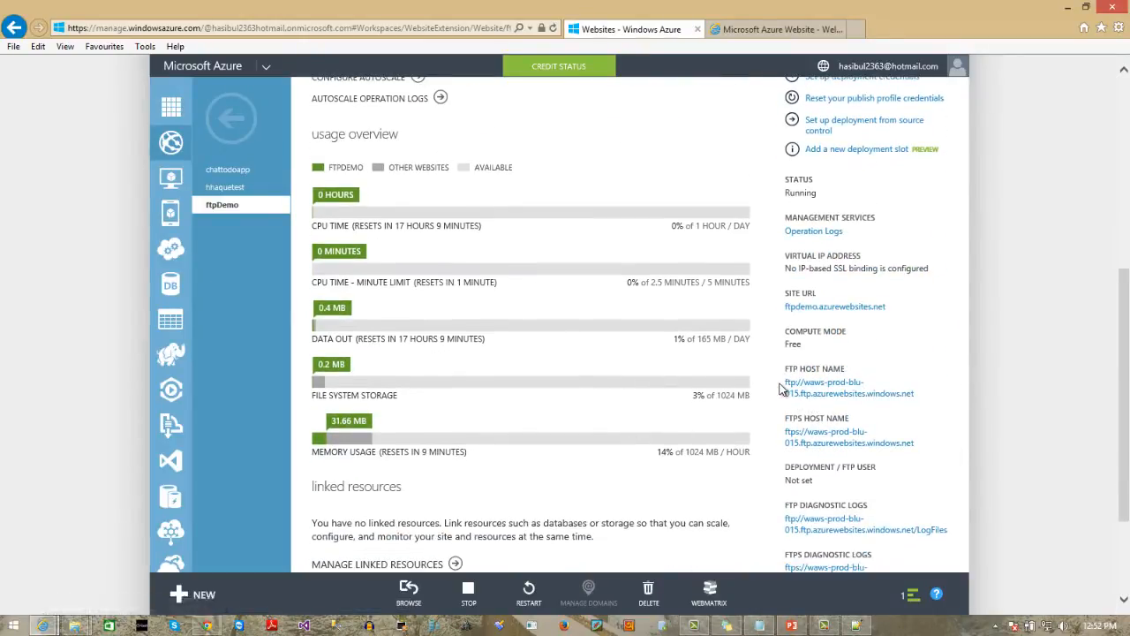
pyautogui.moveTo(928, 400)
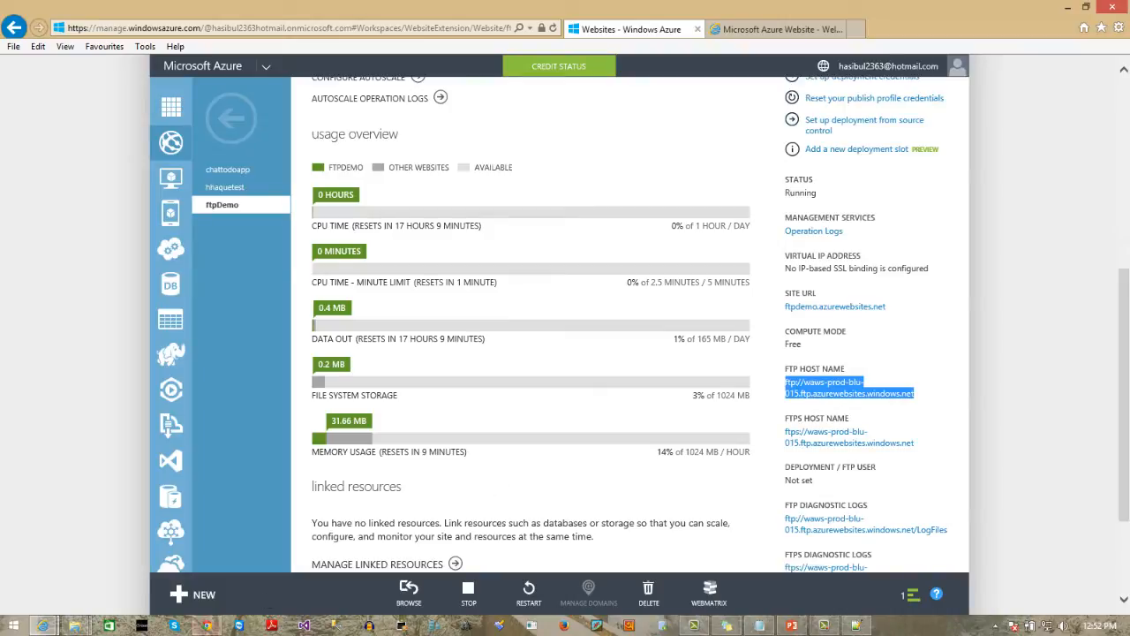
pyautogui.rightClick(74, 625)
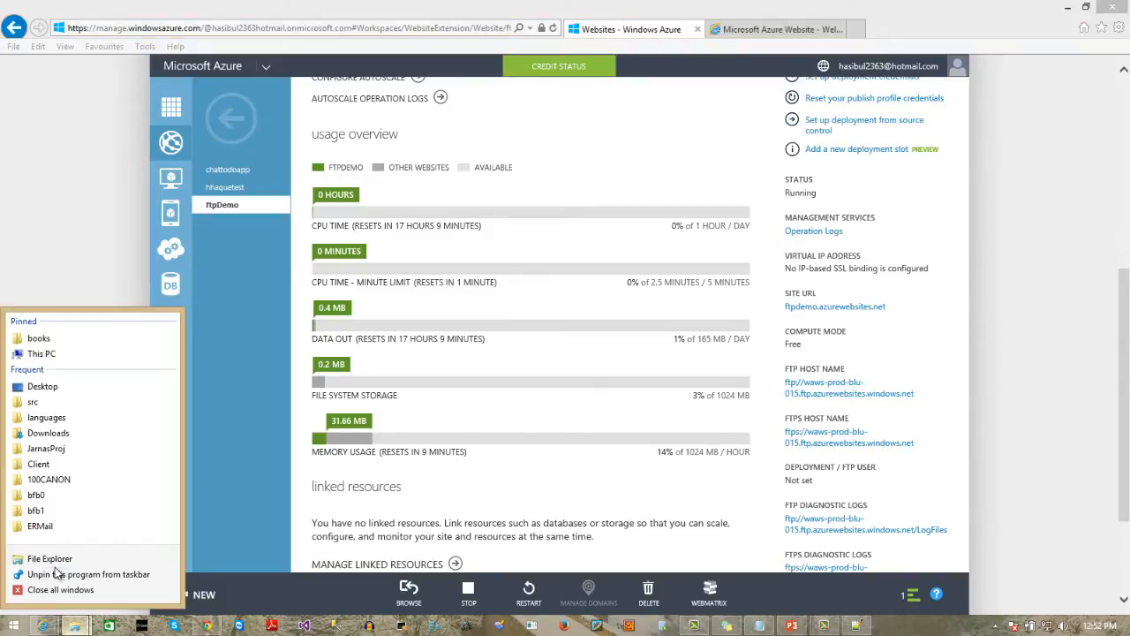
pyautogui.click(50, 558)
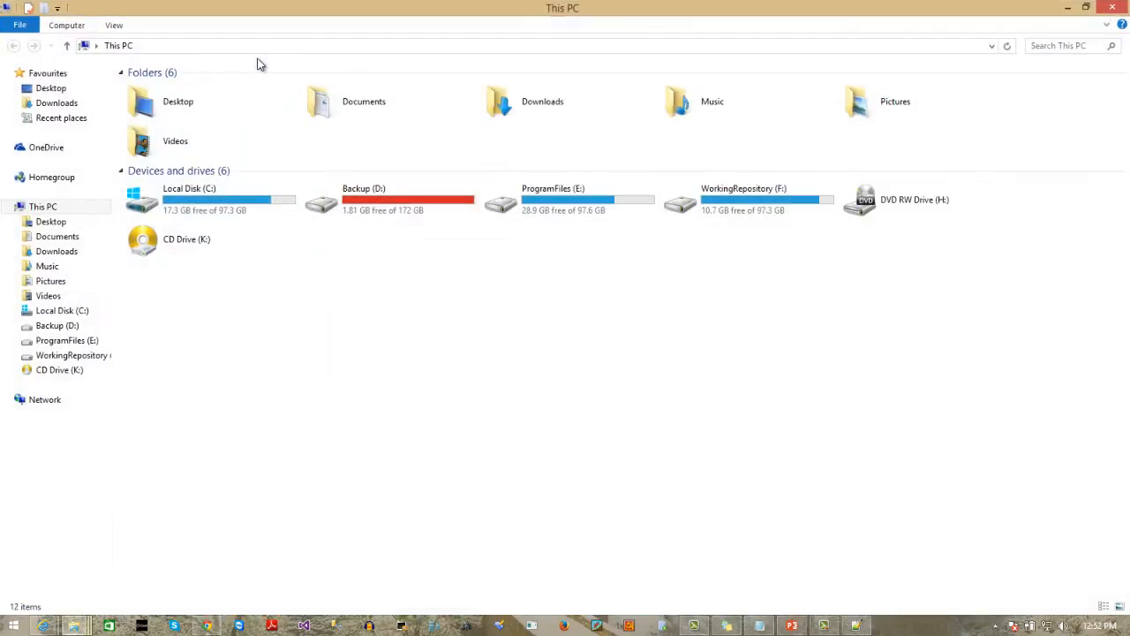
pyautogui.write('ftp://waws-prod-blu-015.ftp.azurewebsites.windows.net/site/wwwroot" ftpPassiveMode="True" userName=')
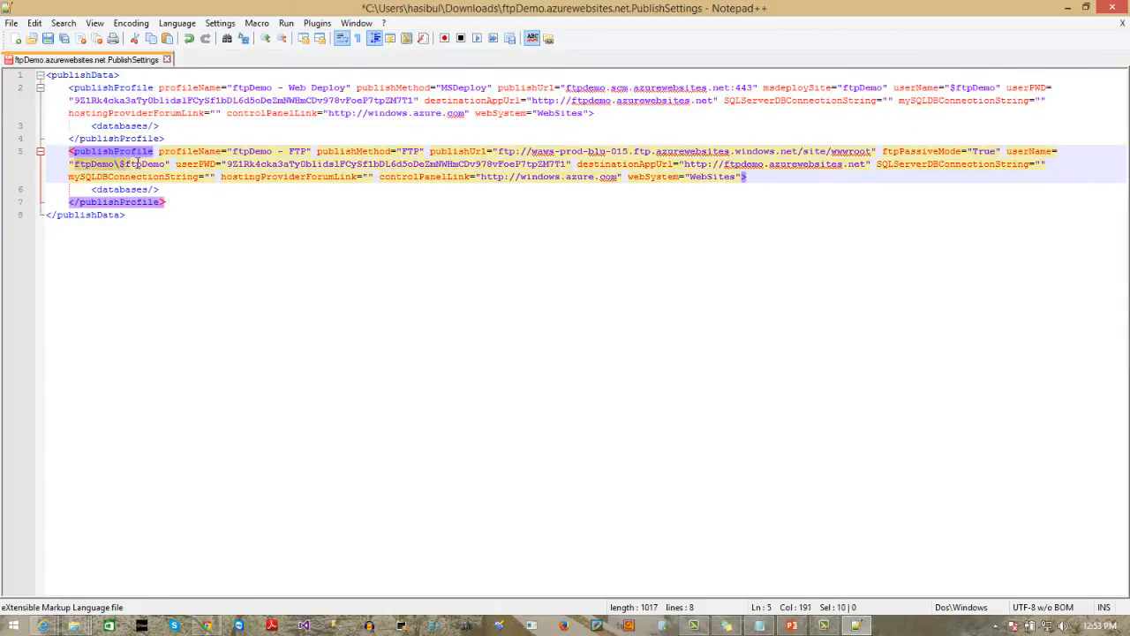
# Step: Log on to the FTP server as ftpDemo\$ftpDemo with the publish-profile password
pyautogui.moveTo(120, 162); pyautogui.dragTo(166, 162)
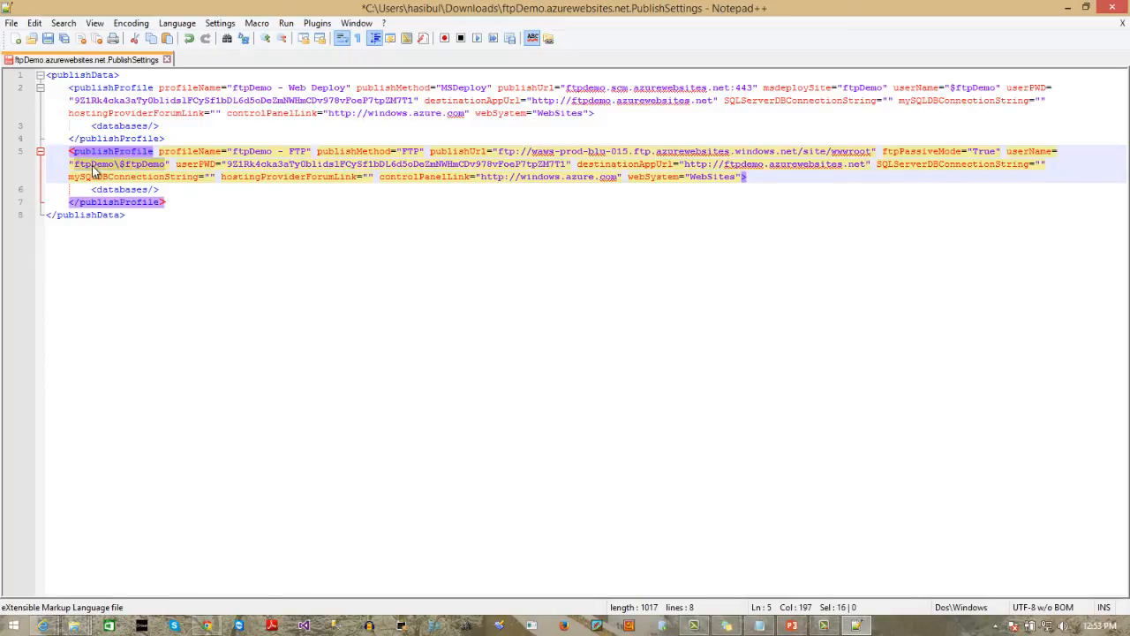
pyautogui.moveTo(149, 173)
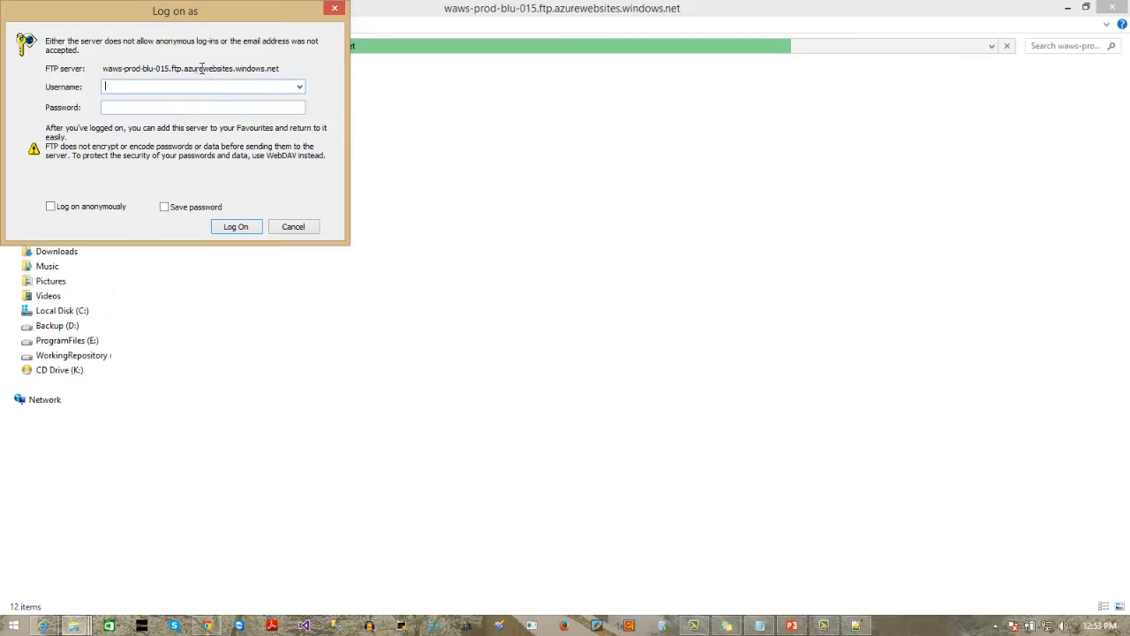
pyautogui.write('ftpDemo\\$ftpDemo')
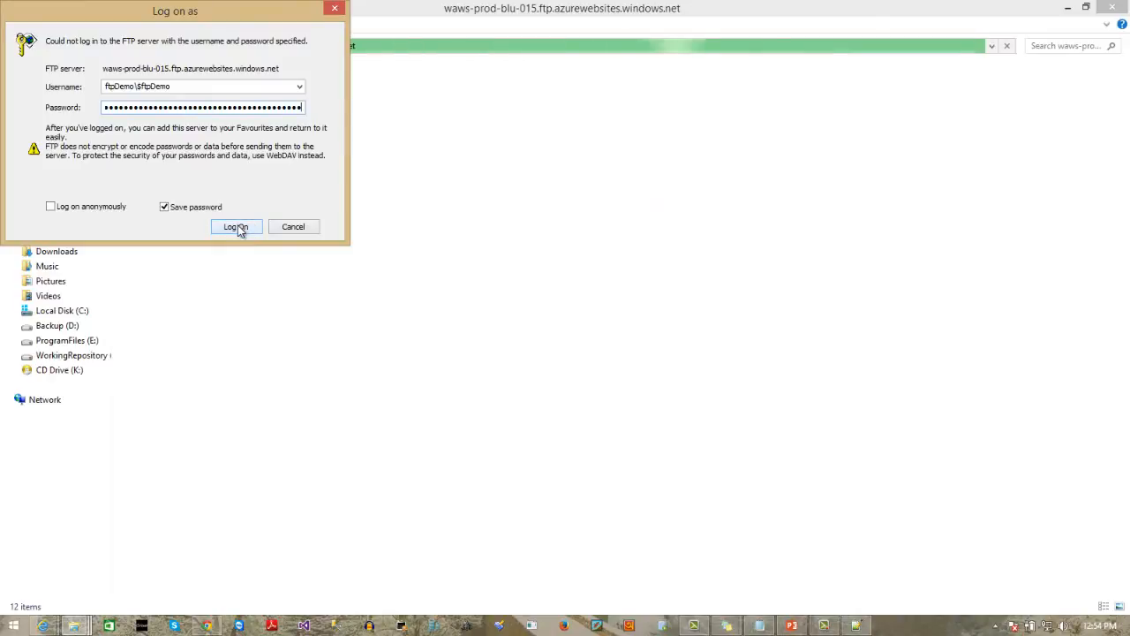
pyautogui.click(237, 226)
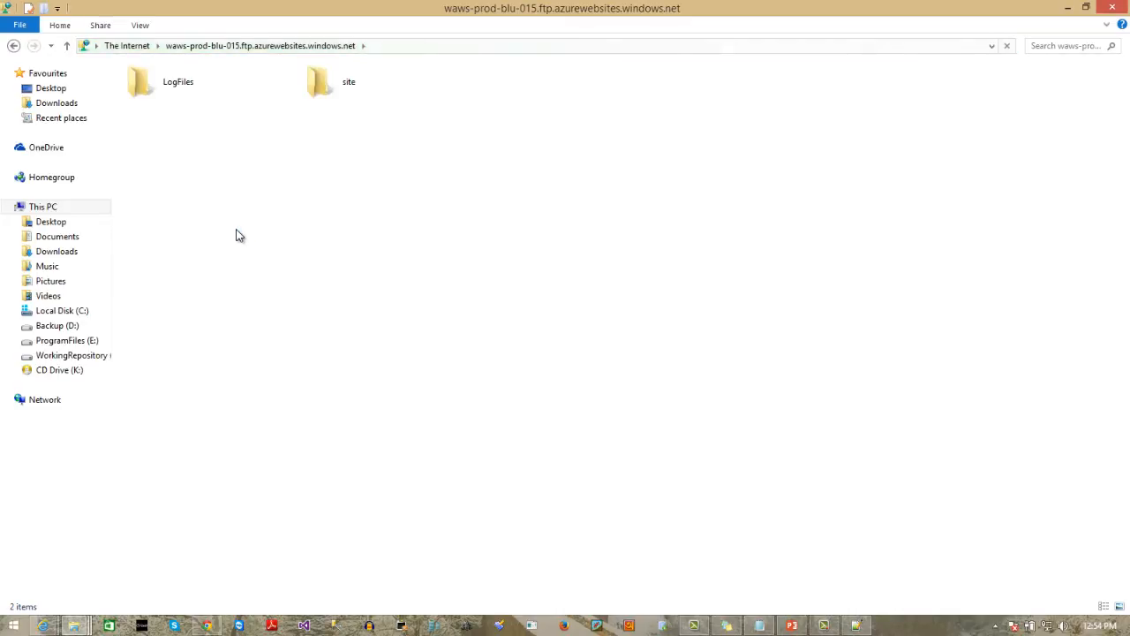
# Step: Open site > wwwroot and select the existing hostingstart.html
pyautogui.doubleClick(321, 81)
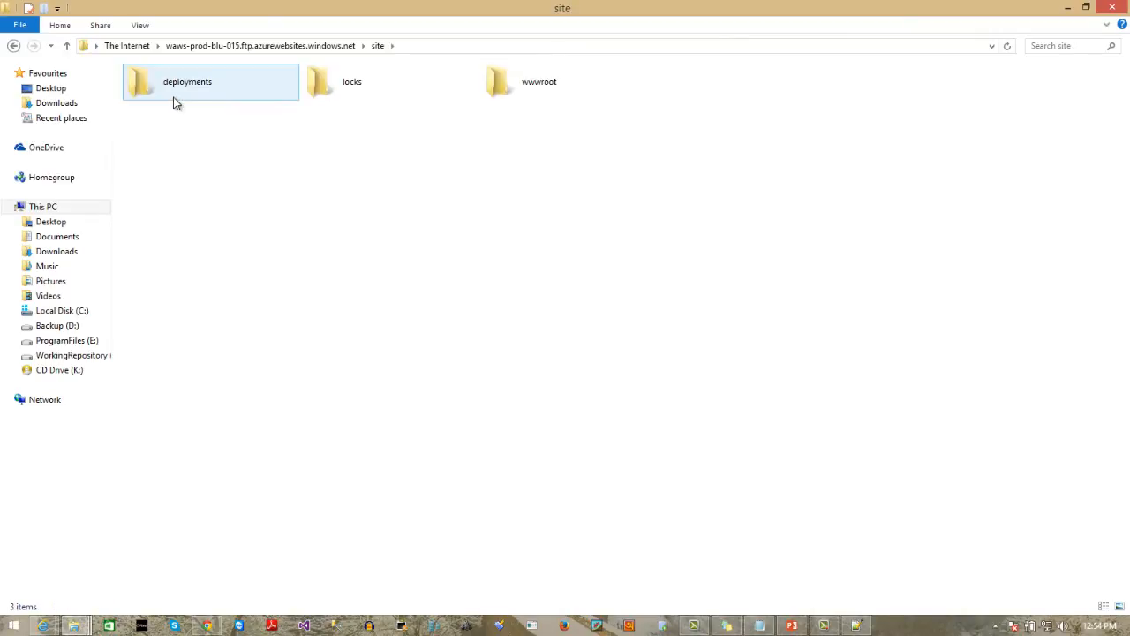
pyautogui.click(538, 81)
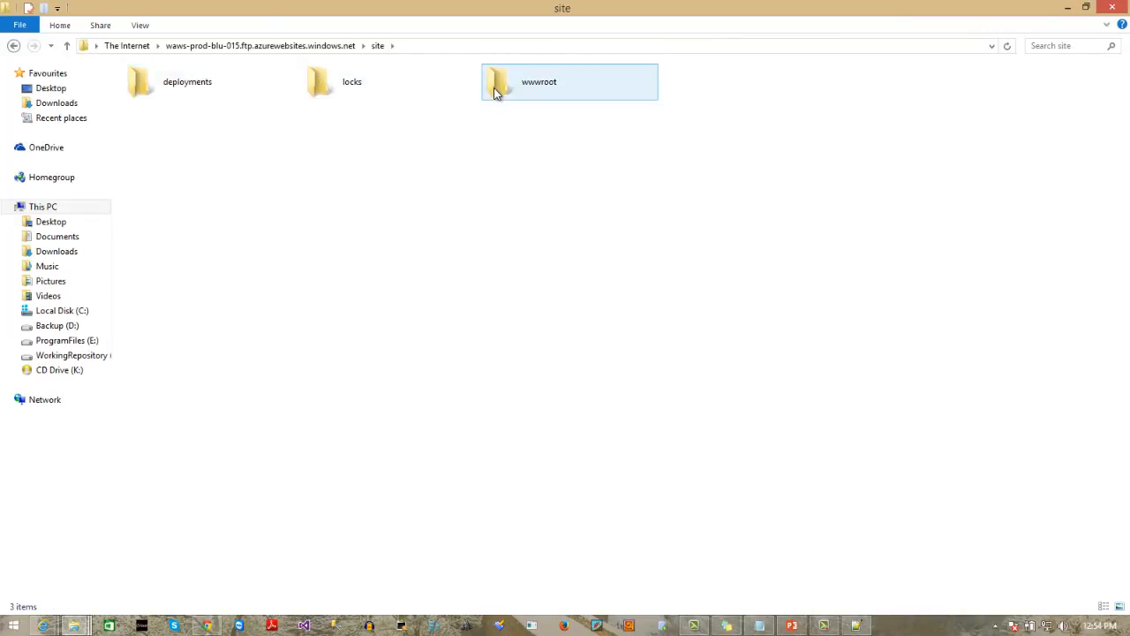
pyautogui.doubleClick(568, 81)
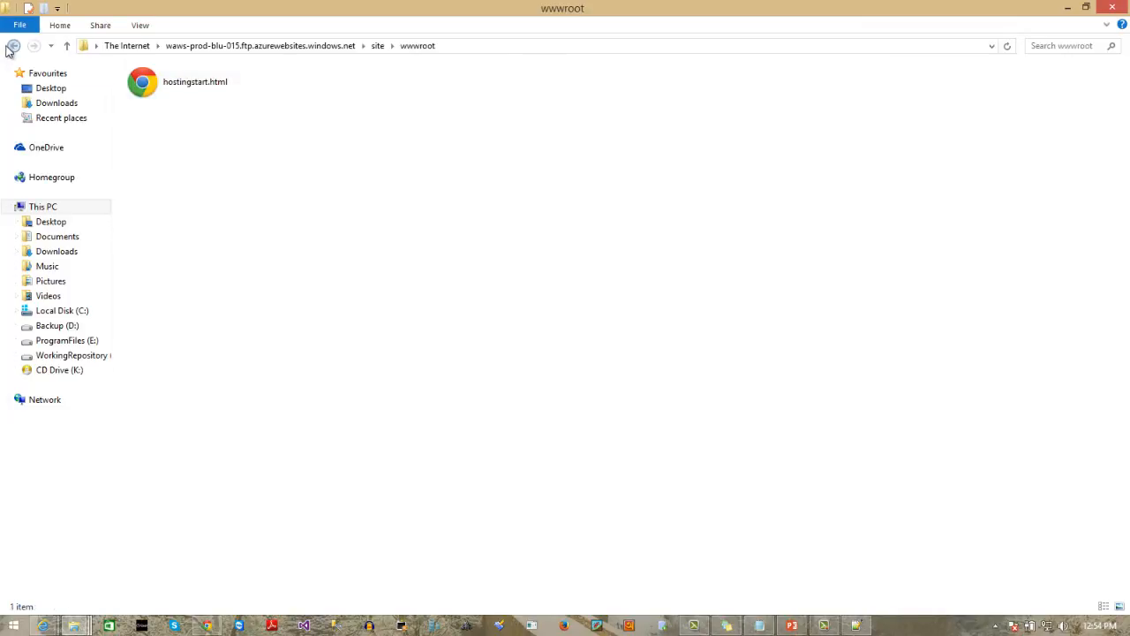
pyautogui.click(194, 81)
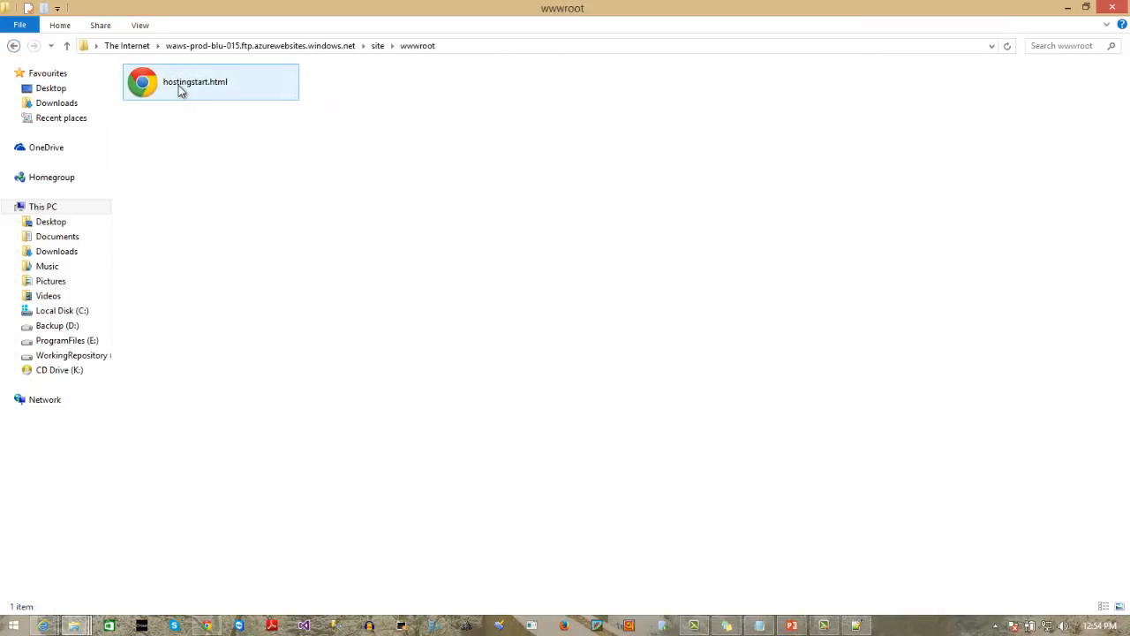
pyautogui.click(194, 81)
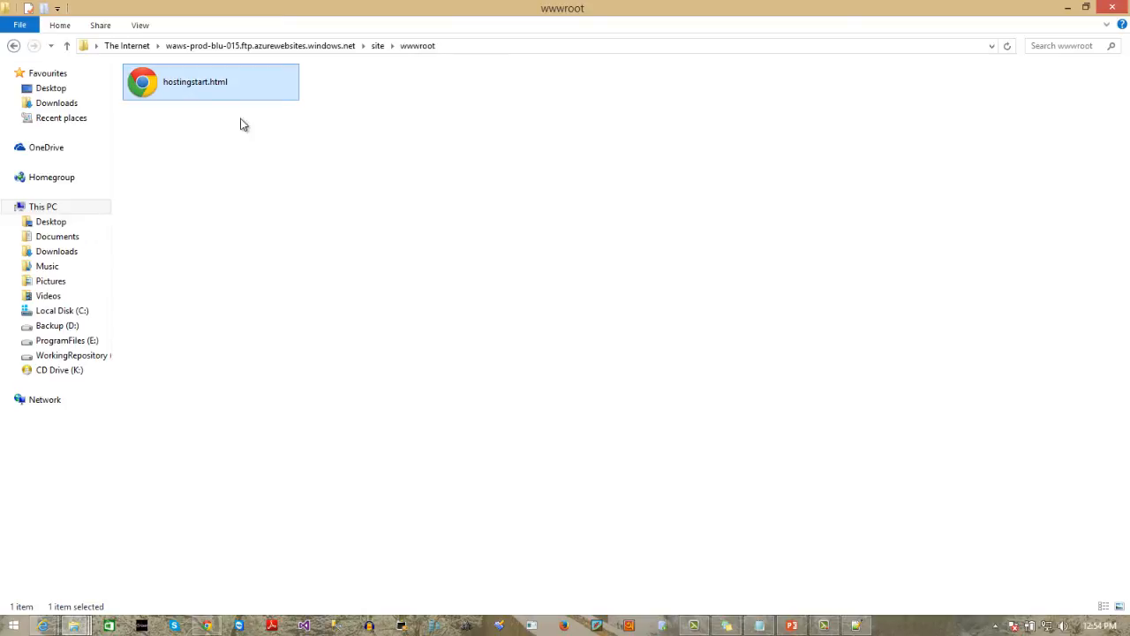
pyautogui.moveTo(113, 574)
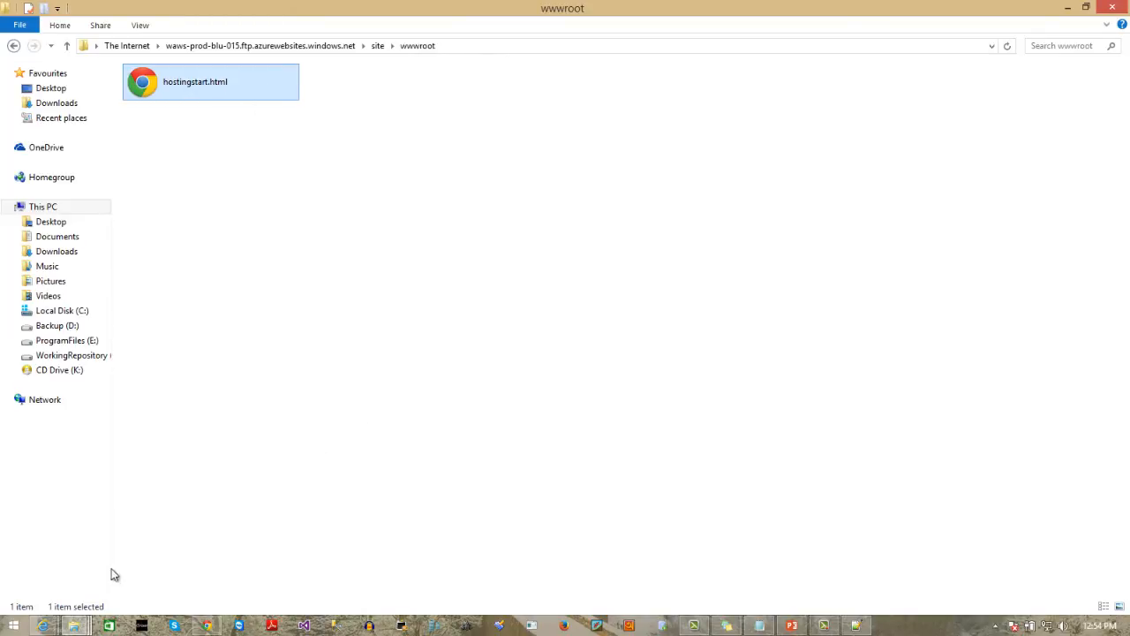
pyautogui.moveTo(74, 625)
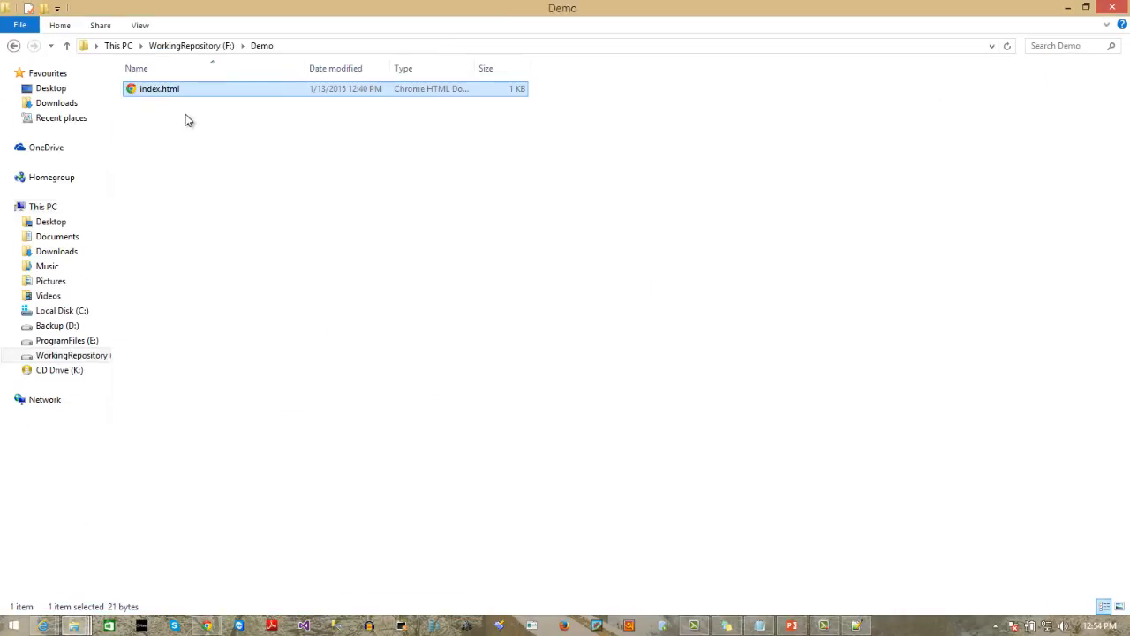
# Step: Copy index.html from the local Demo folder for pasting into wwwroot
pyautogui.rightClick(159, 88)
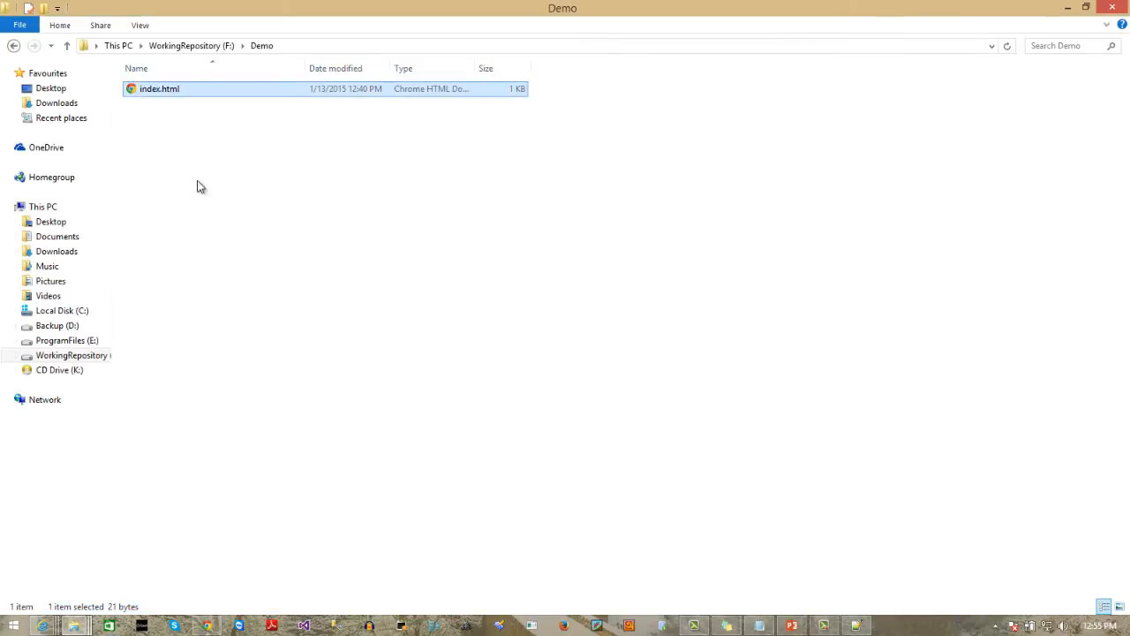
pyautogui.moveTo(74, 625)
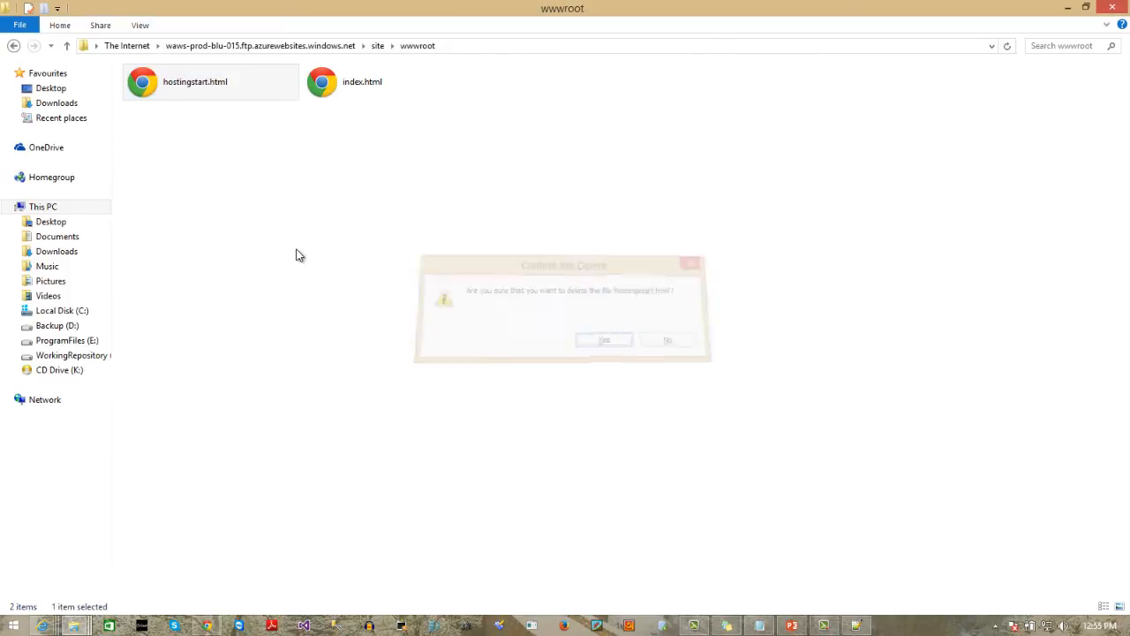
# Step: Confirm deleting hostingstart.html from wwwroot and return to the publish settings in Notepad++
pyautogui.click(604, 339)
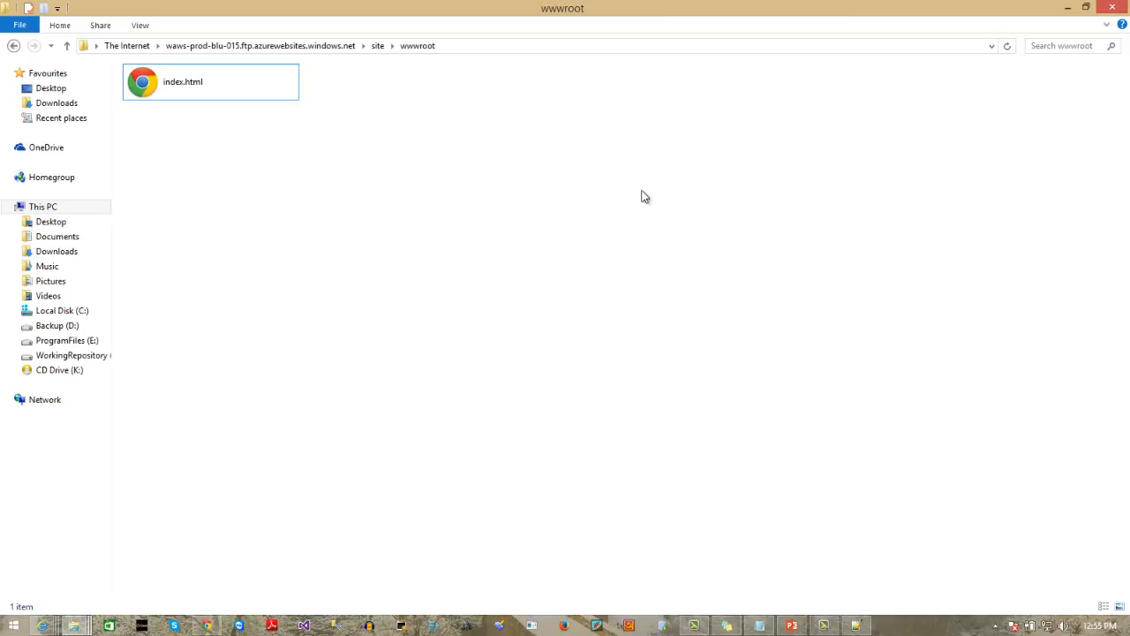
pyautogui.moveTo(212, 501)
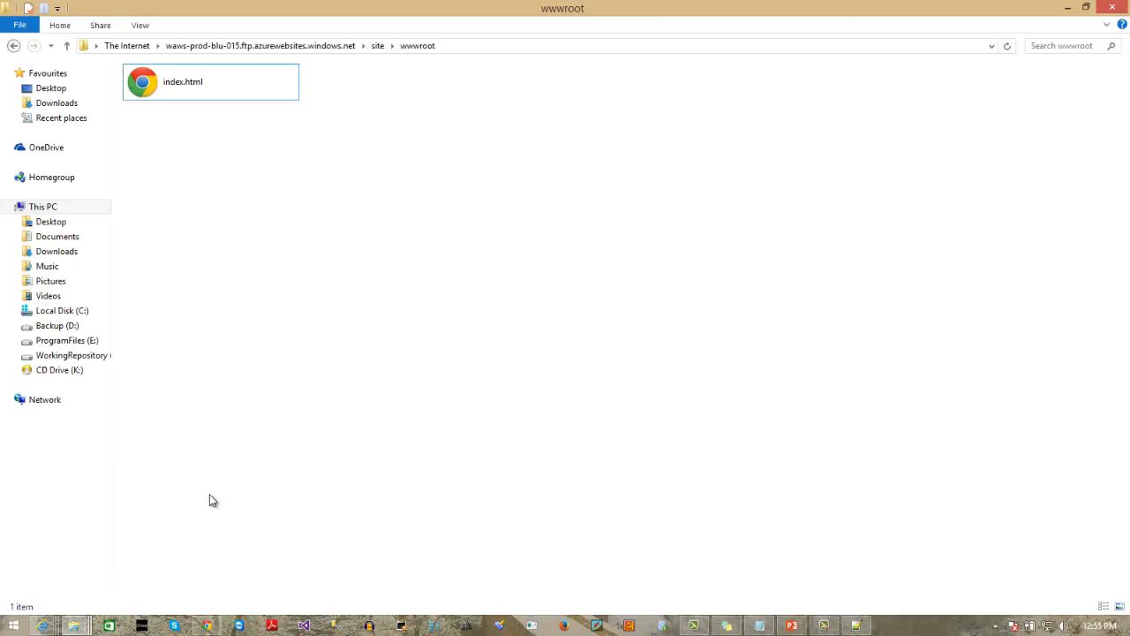
pyautogui.click(855, 625)
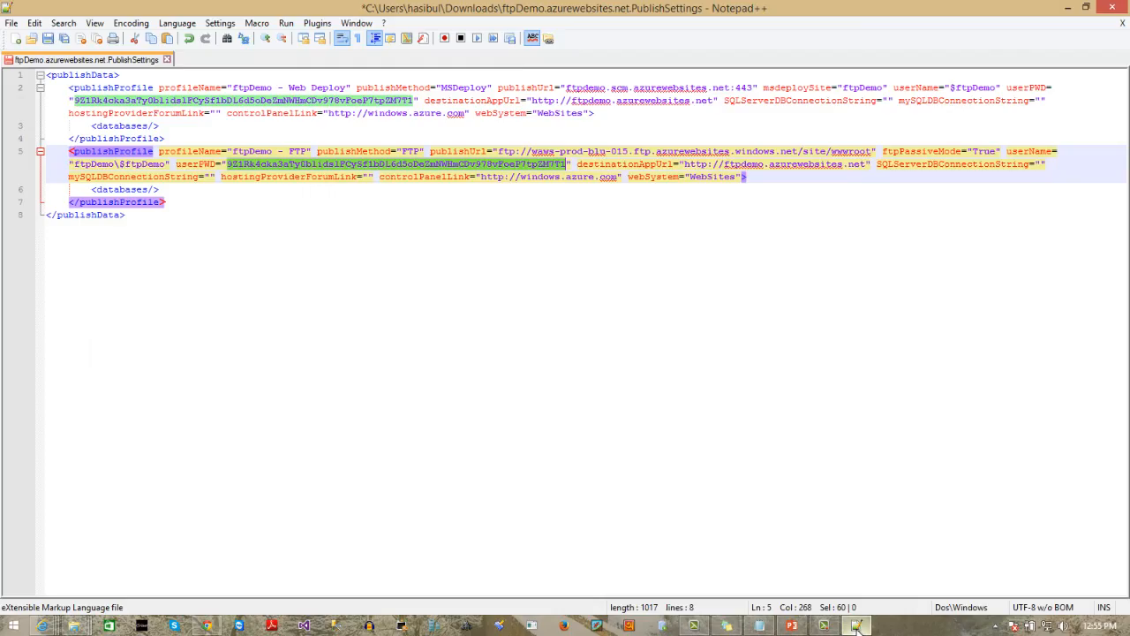